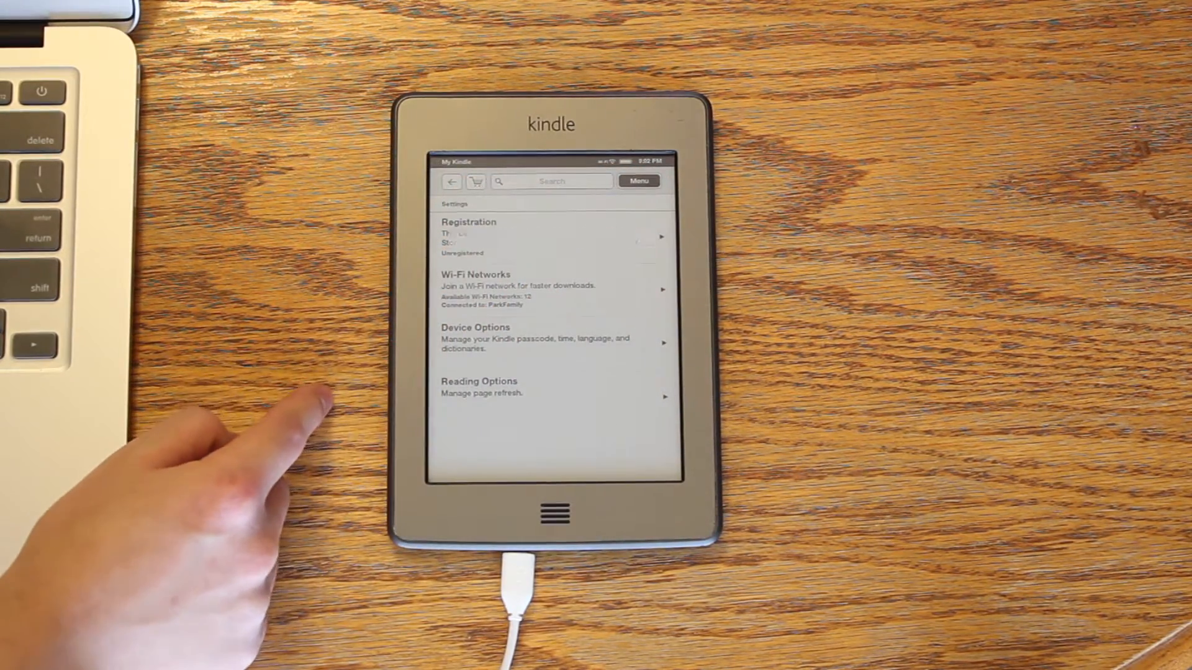
Run Update Your Kindle from the Settings menu to install the jailbreak
{"action": "left_click", "coordinate": [639, 181]}
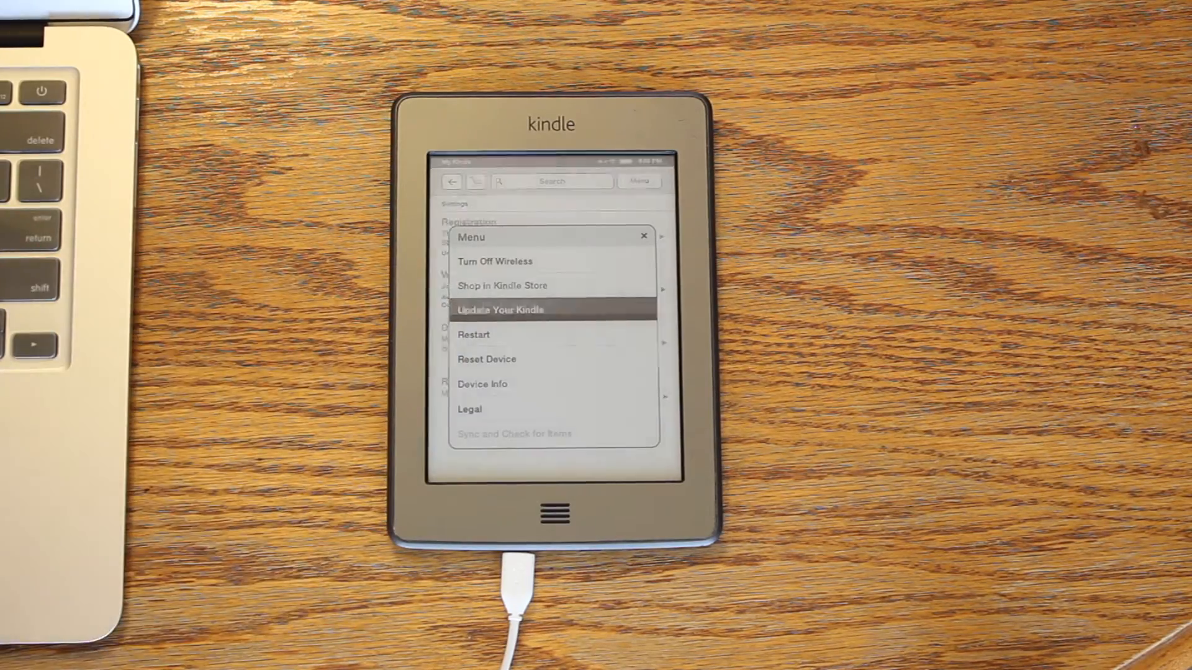
{"action": "left_click", "coordinate": [499, 309]}
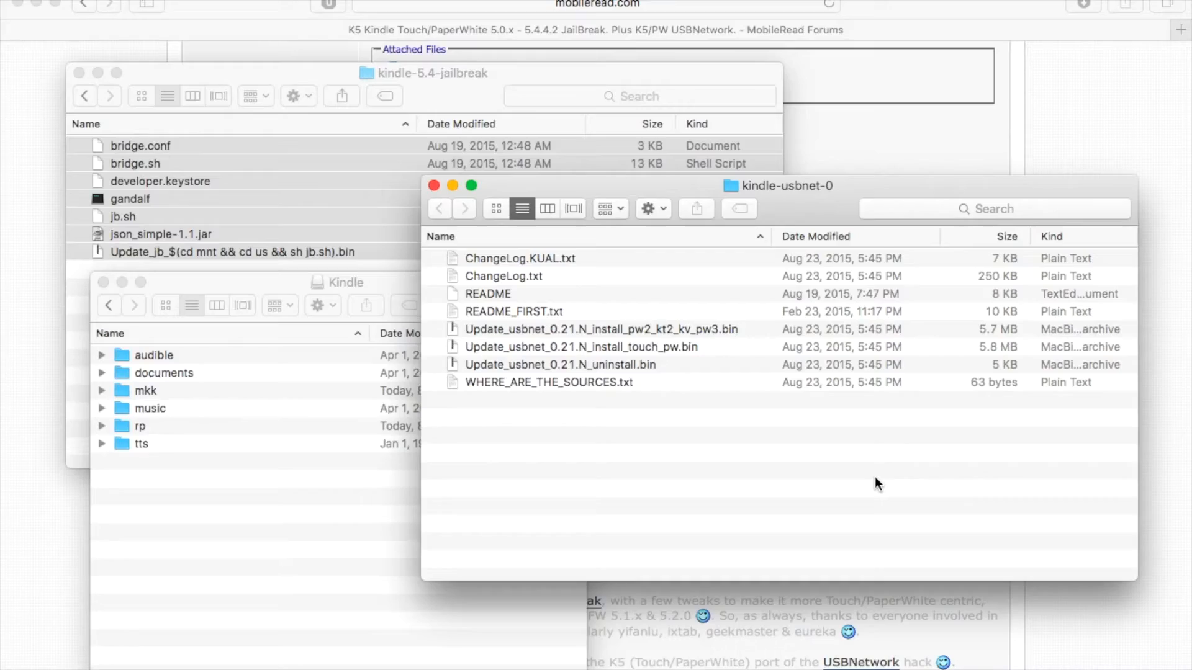
{"action": "mouse_move", "coordinate": [873, 479]}
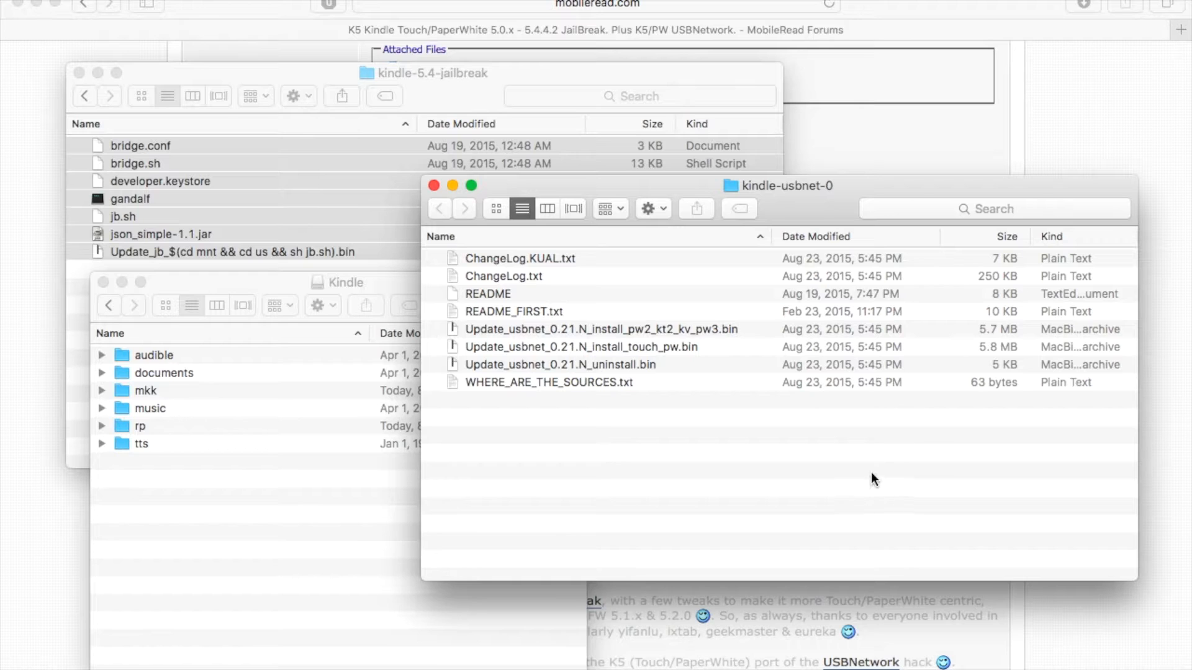
{"action": "mouse_move", "coordinate": [679, 335]}
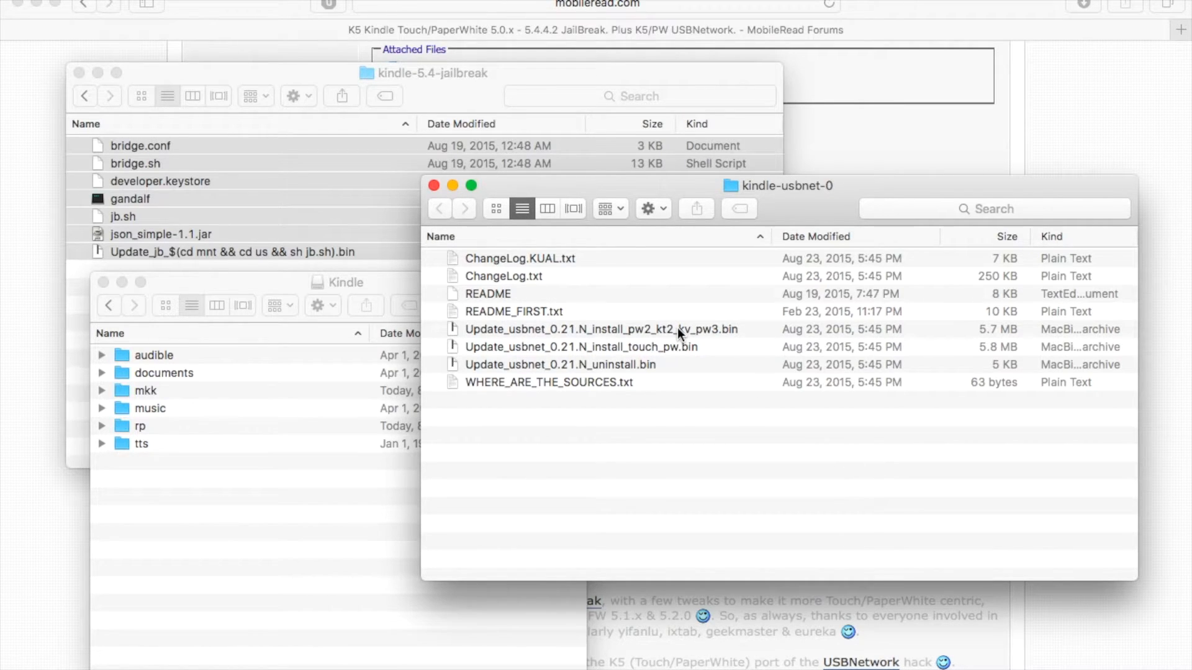
{"action": "mouse_move", "coordinate": [683, 354]}
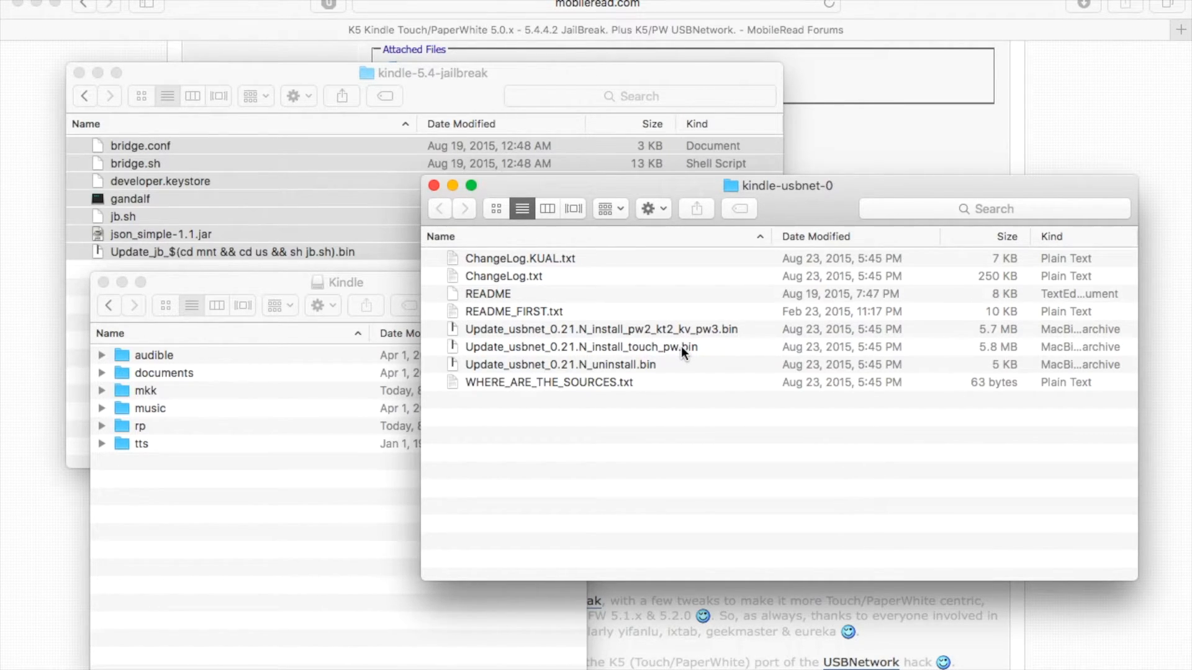
Select Update_usbnet_0.21.N_install_touch_pw.bin in the kindle-usbnet-0 folder
{"action": "left_click", "coordinate": [581, 347]}
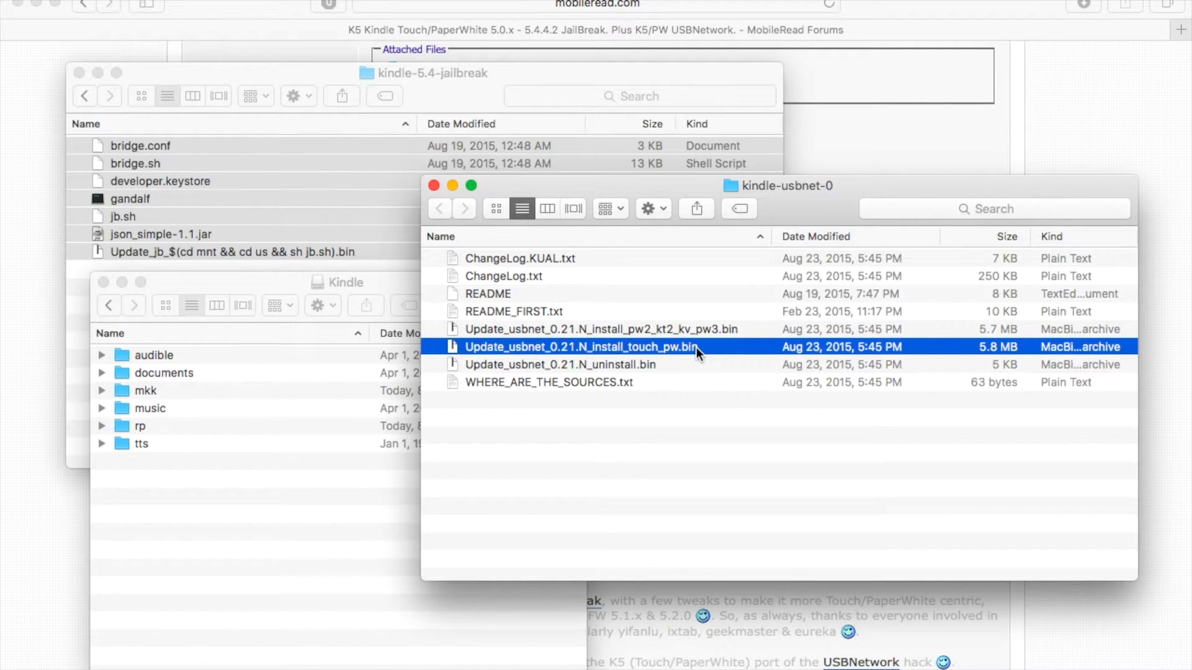